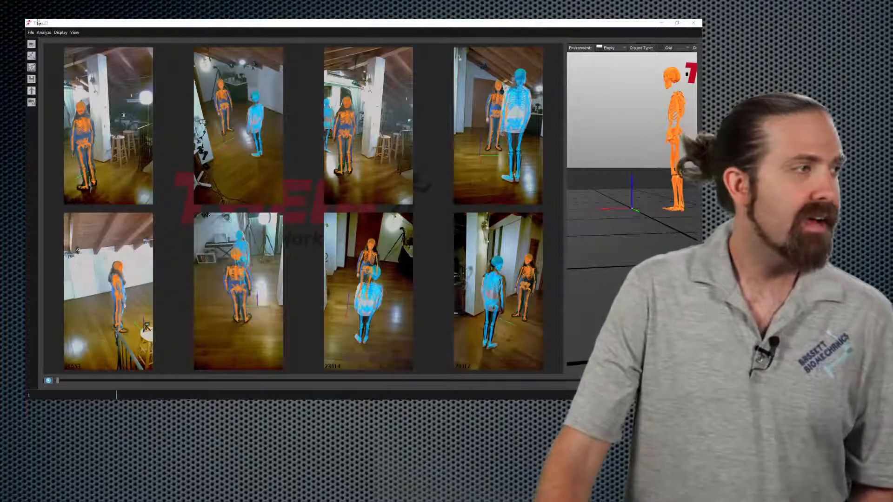
Turn on Show Boxes from the Display menu so tracked people get bounding boxes
click(62, 33)
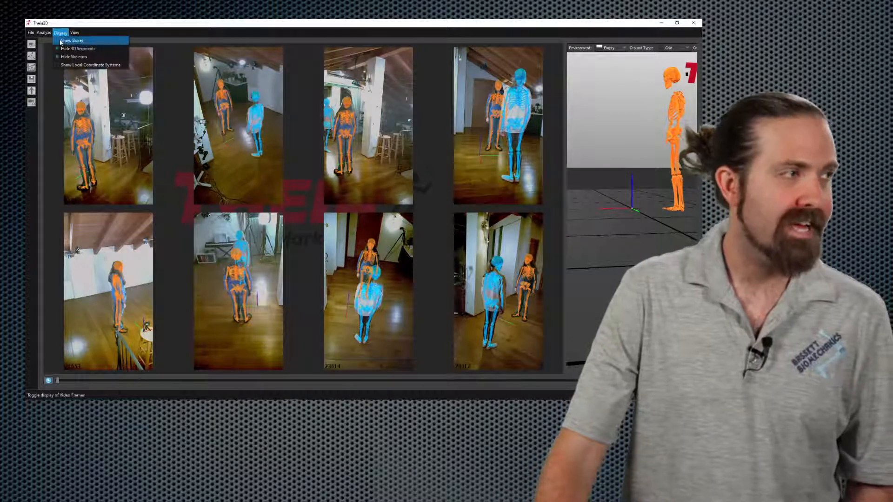
click(80, 41)
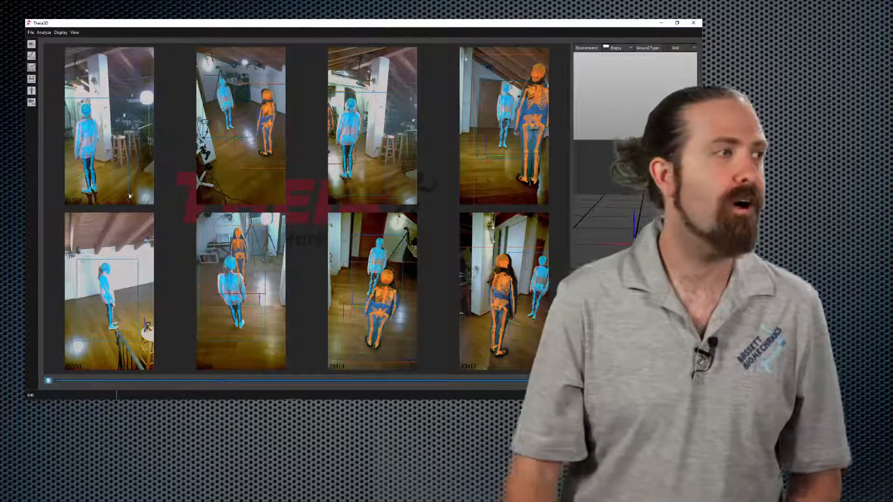
Load a different saved workspace from the Sisters folder, discarding the current capture
click(31, 31)
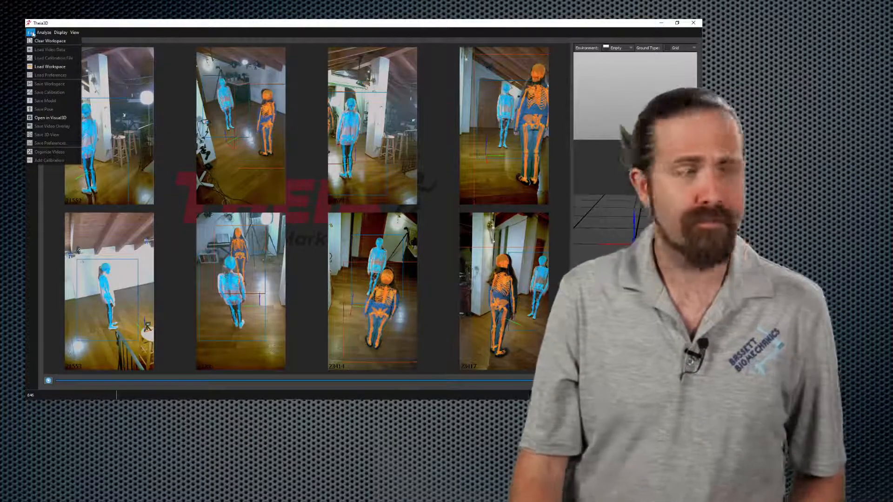
mouse_move(46, 49)
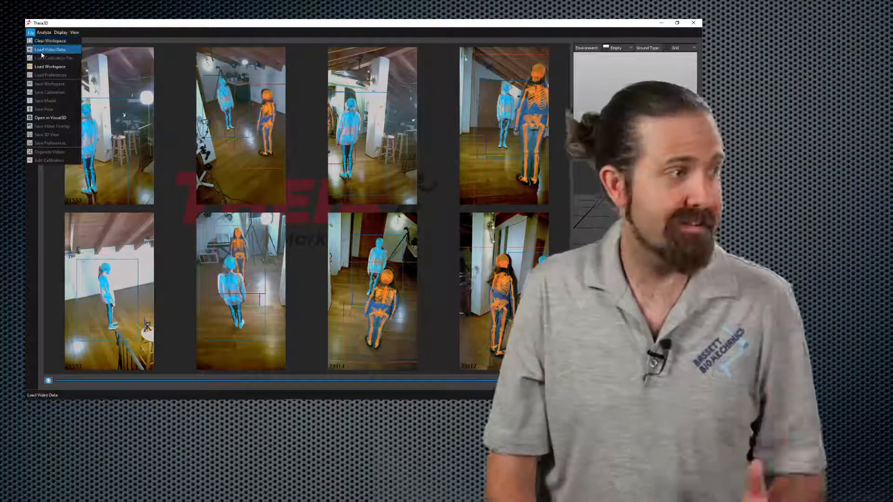
click(52, 49)
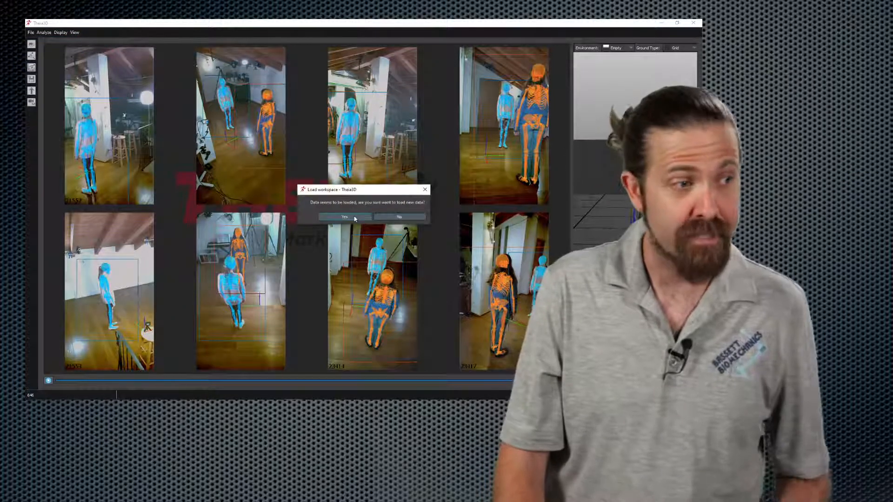
click(344, 216)
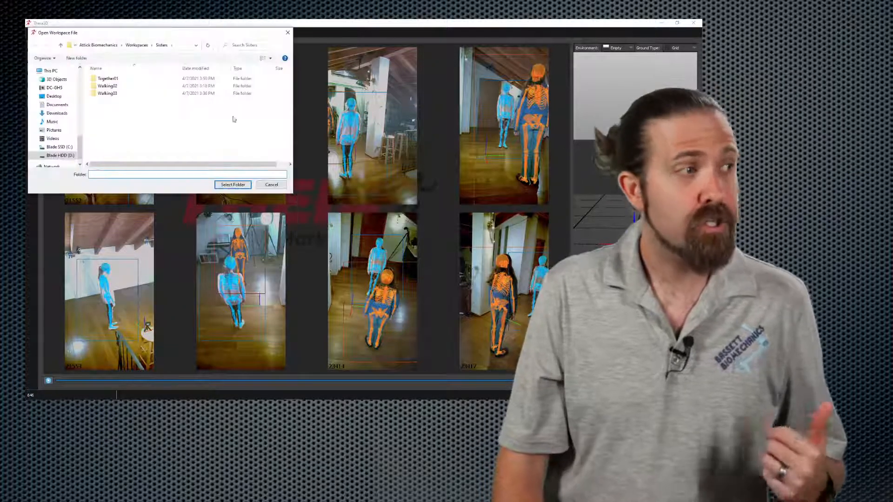
double_click(108, 85)
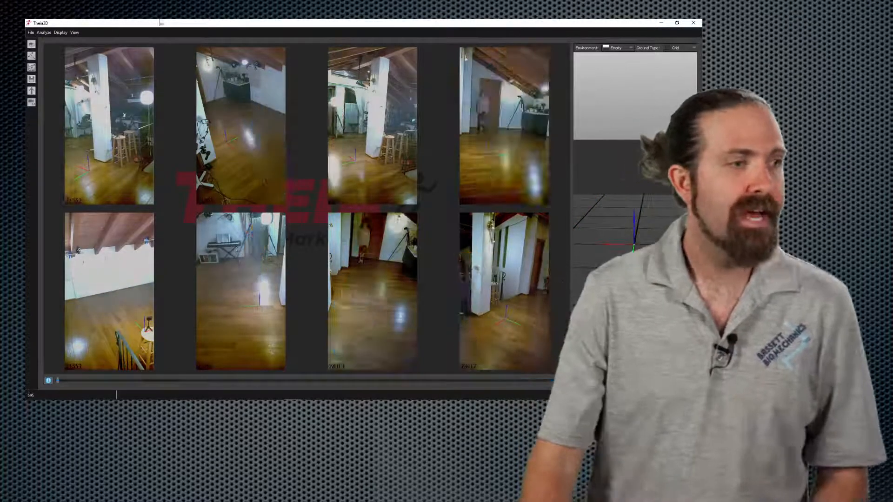
click(32, 31)
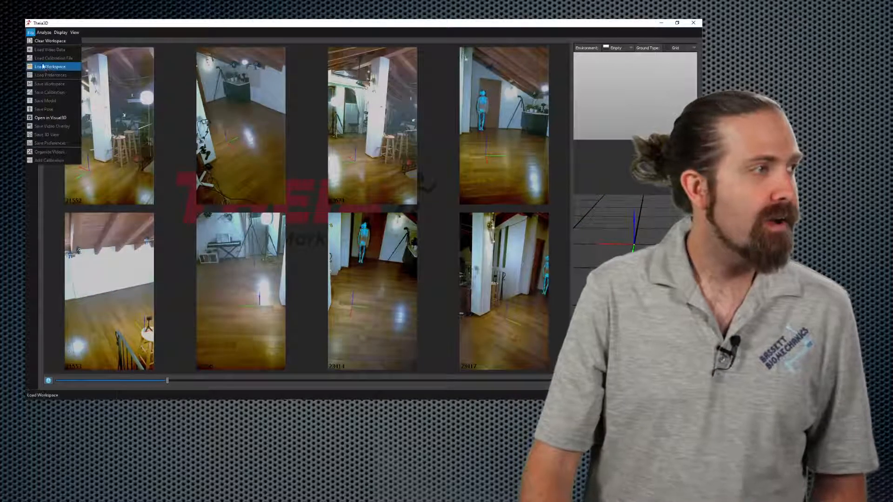
click(47, 66)
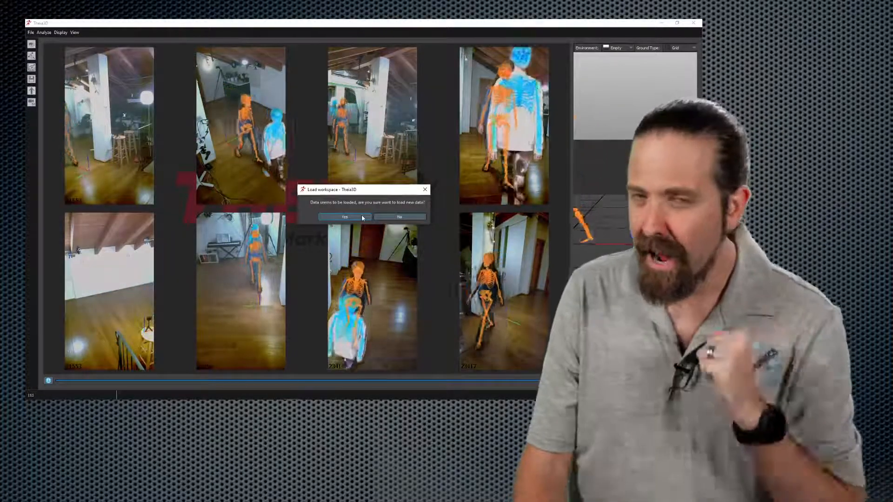
click(344, 217)
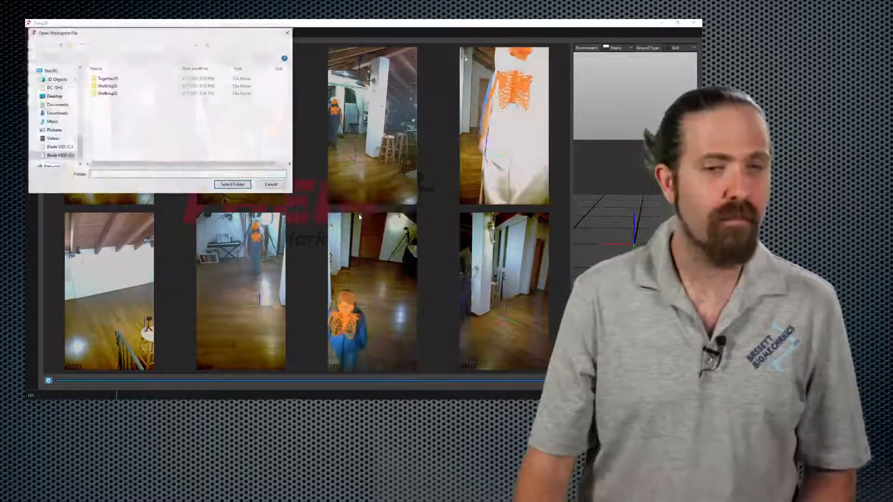
double_click(108, 92)
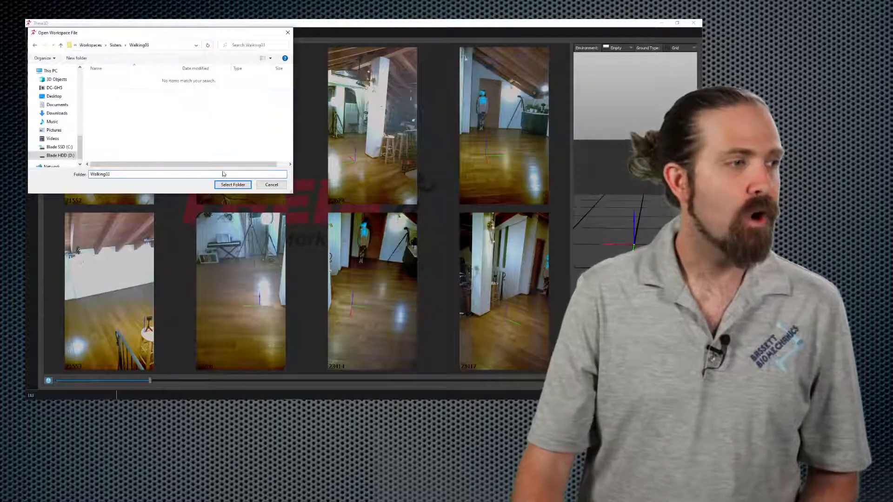
click(232, 184)
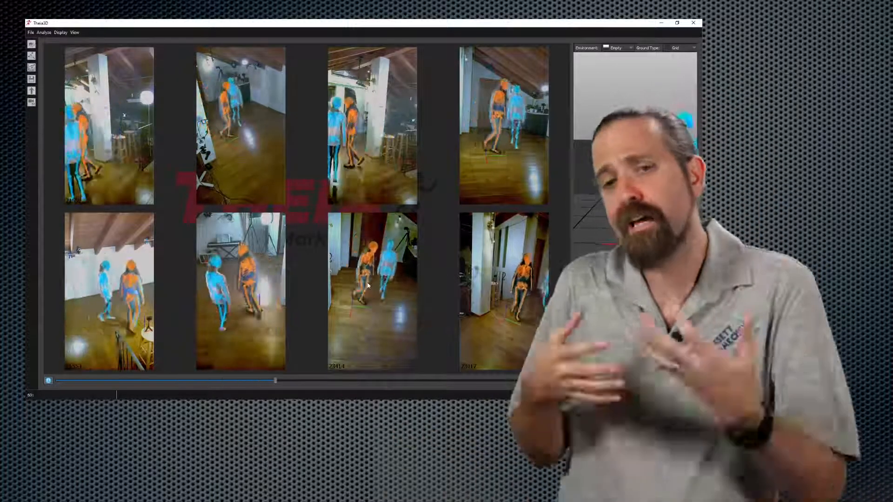
drag(274, 380, 450, 381)
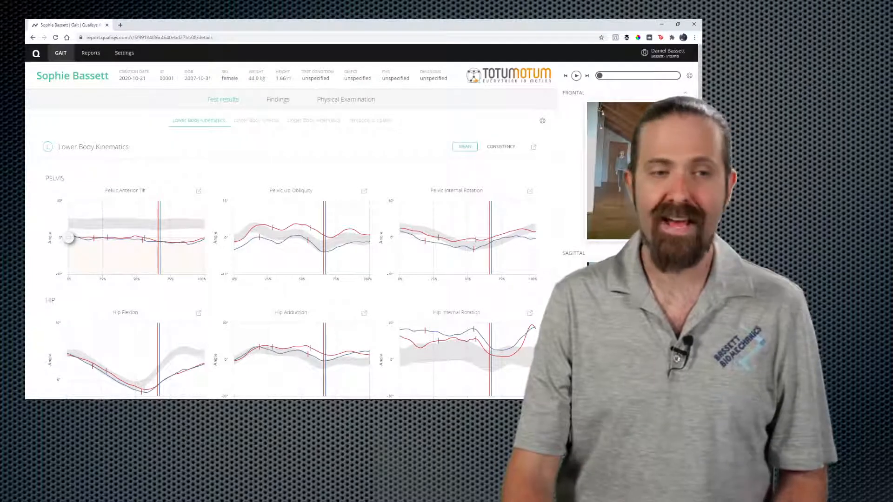
Play the trial video with Consistency curves shown, scrolling to the hip and knee graphs
click(576, 75)
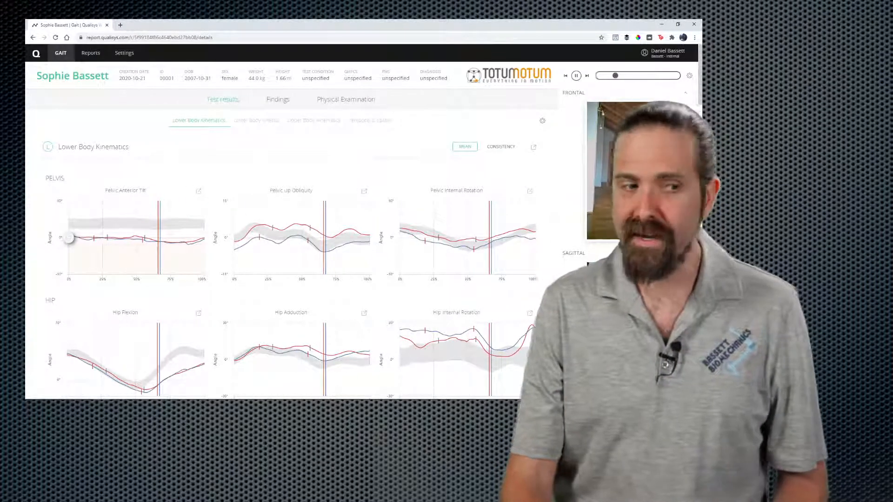
click(501, 147)
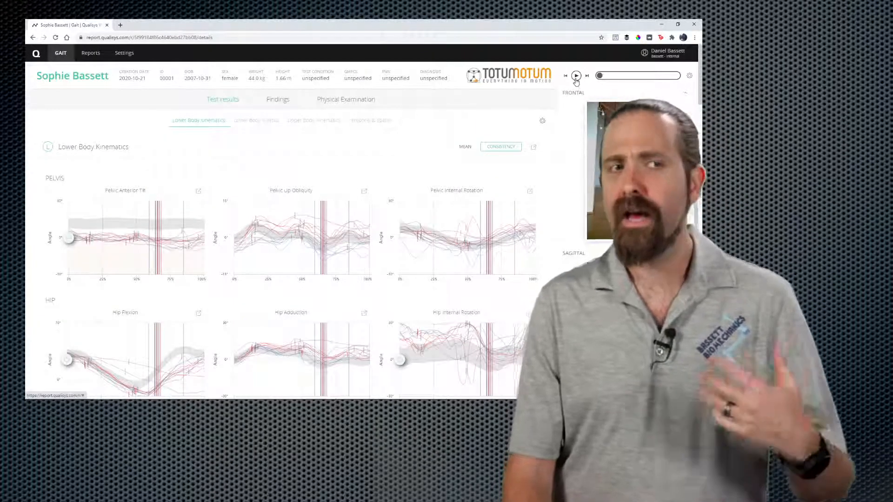
click(576, 75)
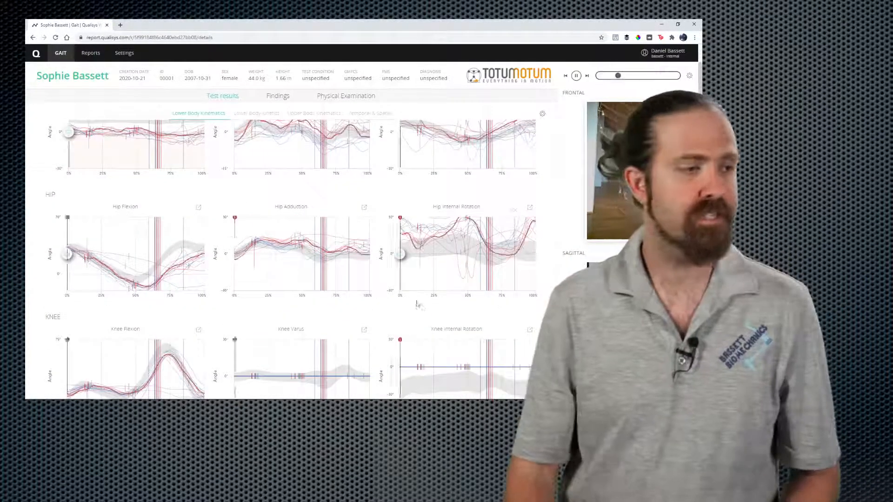
scroll(down, 3)
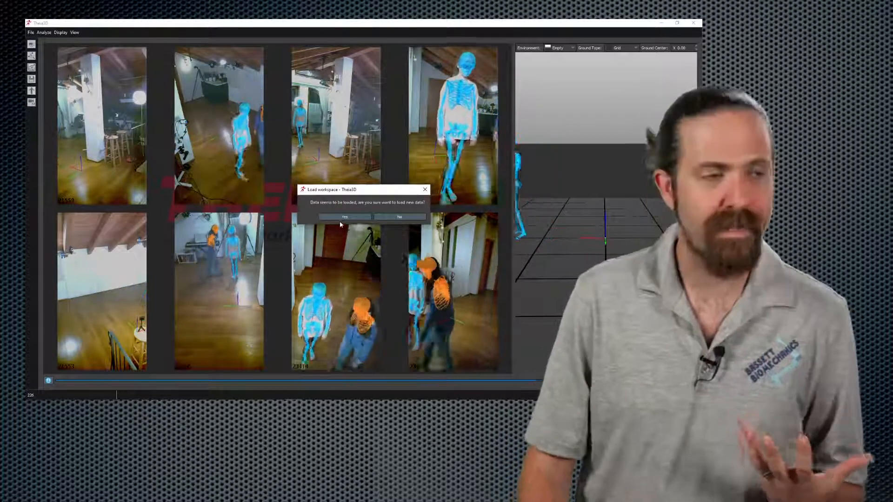
Discard the walking data and load the Snowboarding workspace folder
click(343, 217)
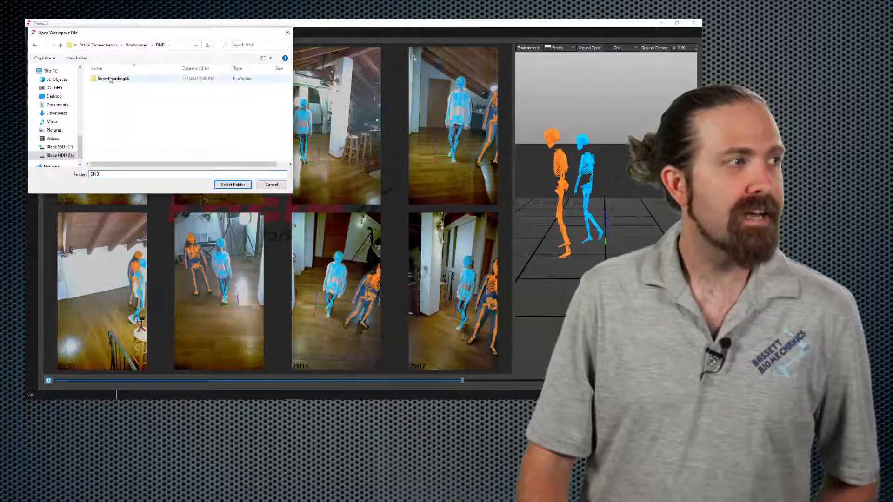
click(232, 184)
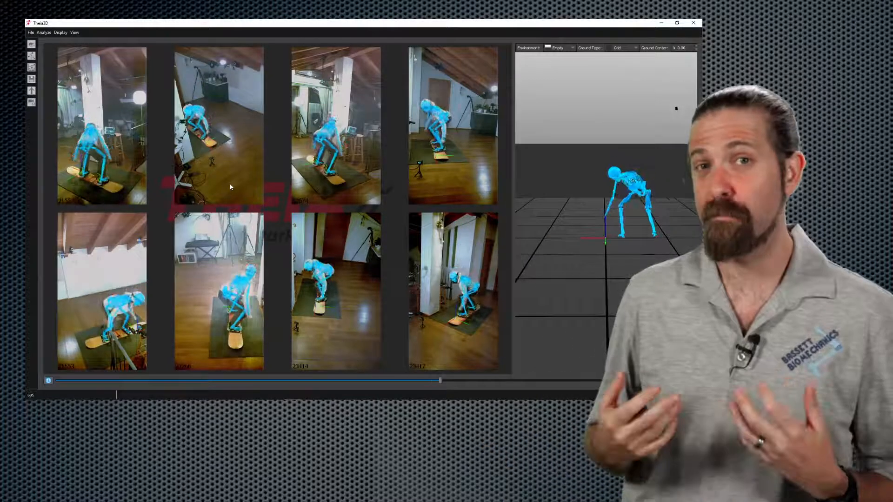
Scrub the snowboarding trial from start to end while orbiting the 3D skeleton
drag(438, 379, 475, 379)
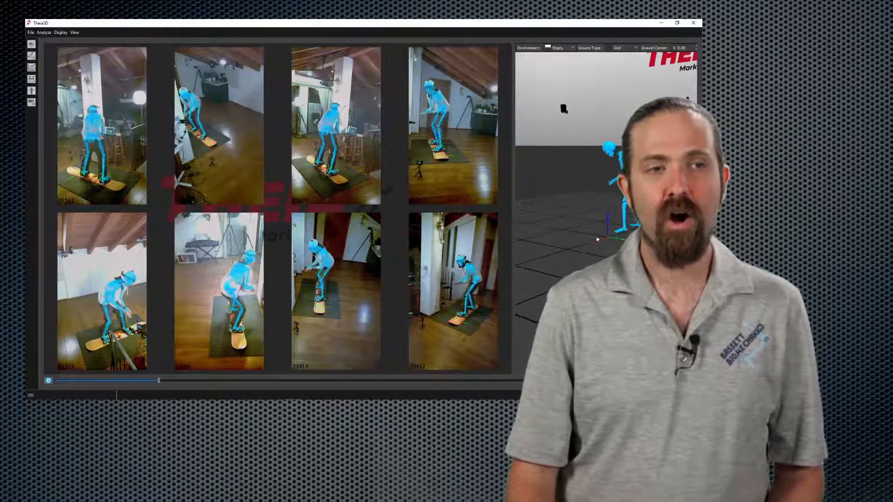
drag(158, 380, 215, 381)
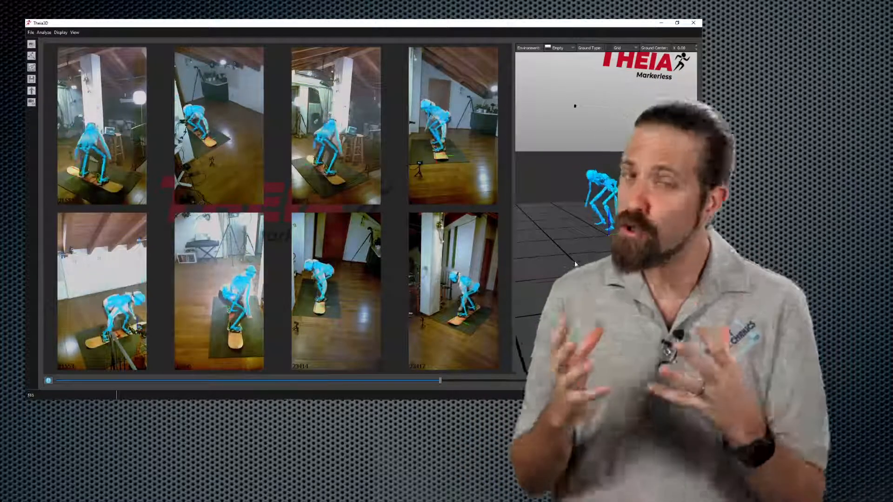
drag(438, 380, 501, 380)
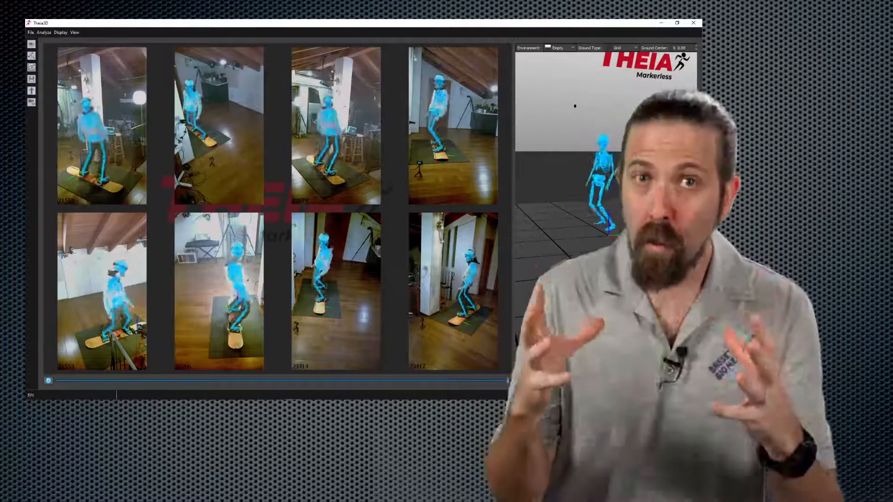